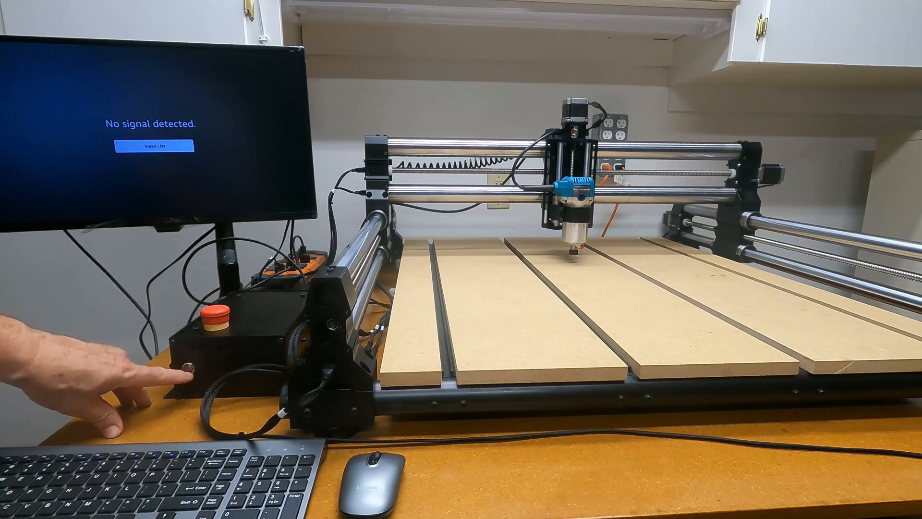
Step: Press the controller box's power button beside the red emergency stop until the green ring lights
{"action": "left_click", "coordinate": [189, 370]}
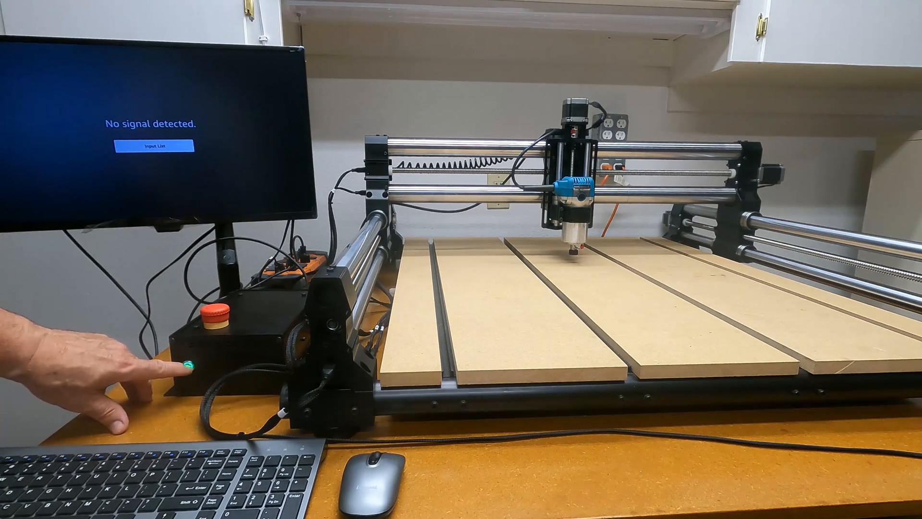
{"action": "left_click", "coordinate": [187, 369]}
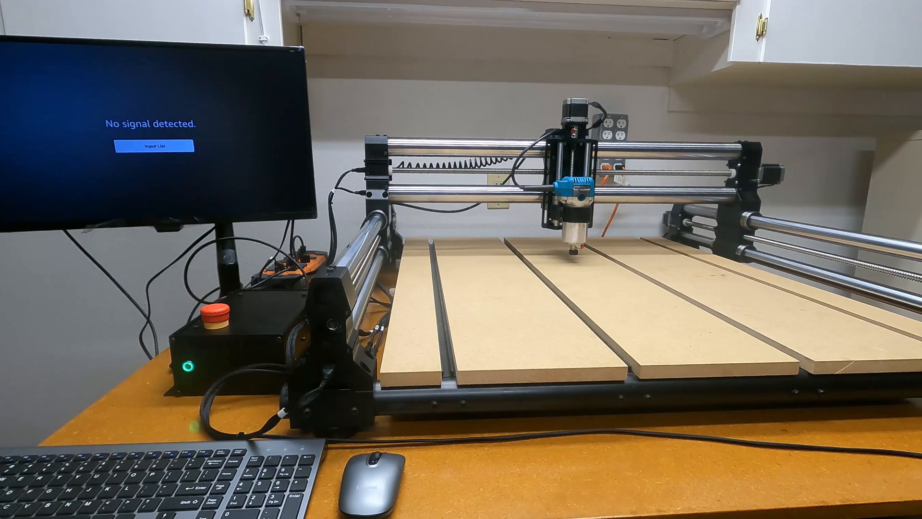